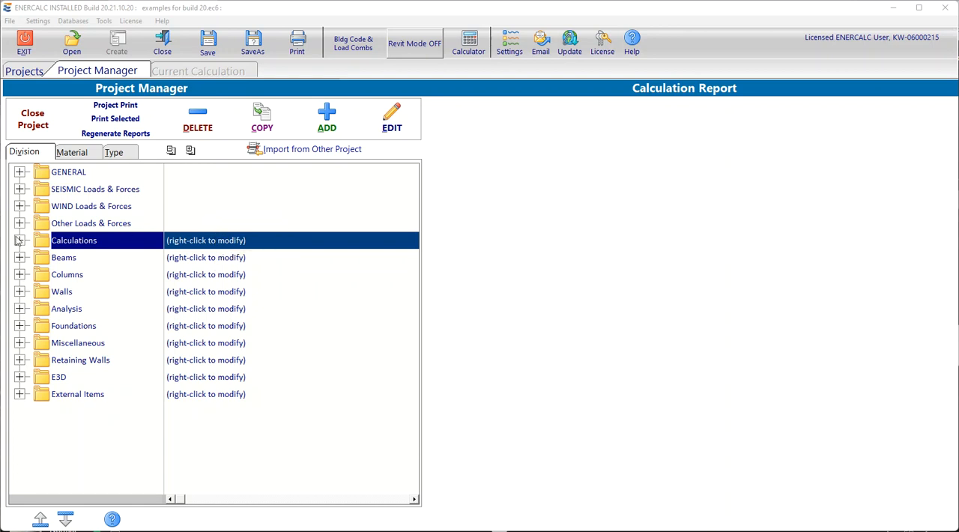
pyautogui.moveTo(20, 240)
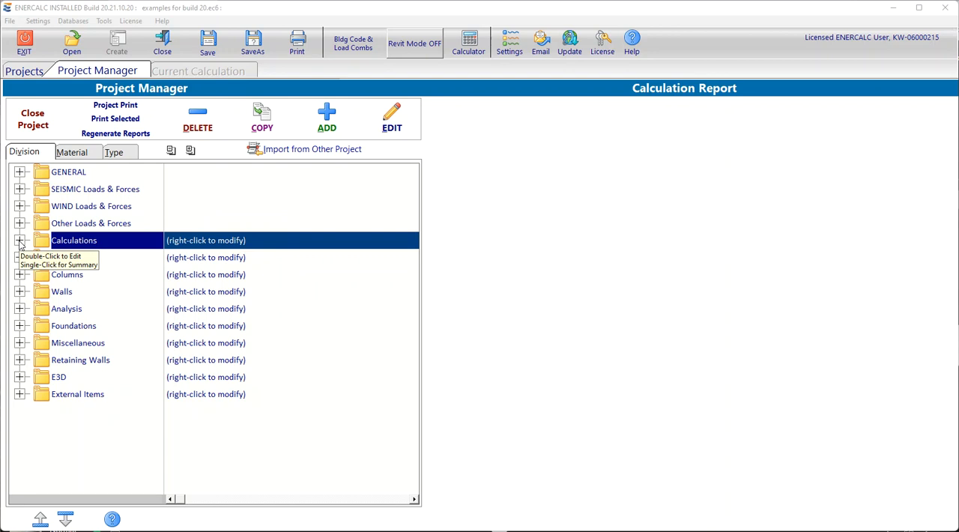
# Step: Expand Calculations and display the Steel Beam 1 calculation report
pyautogui.click(20, 240)
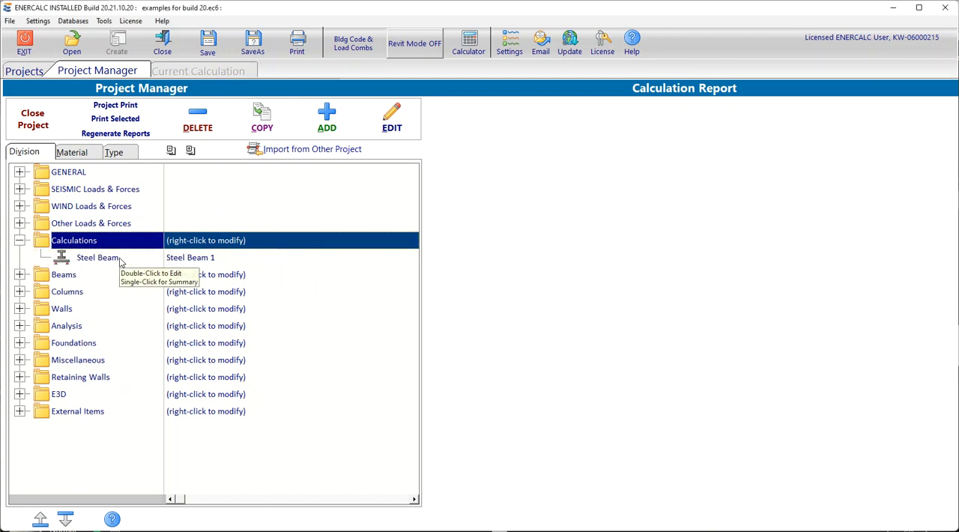
pyautogui.click(97, 257)
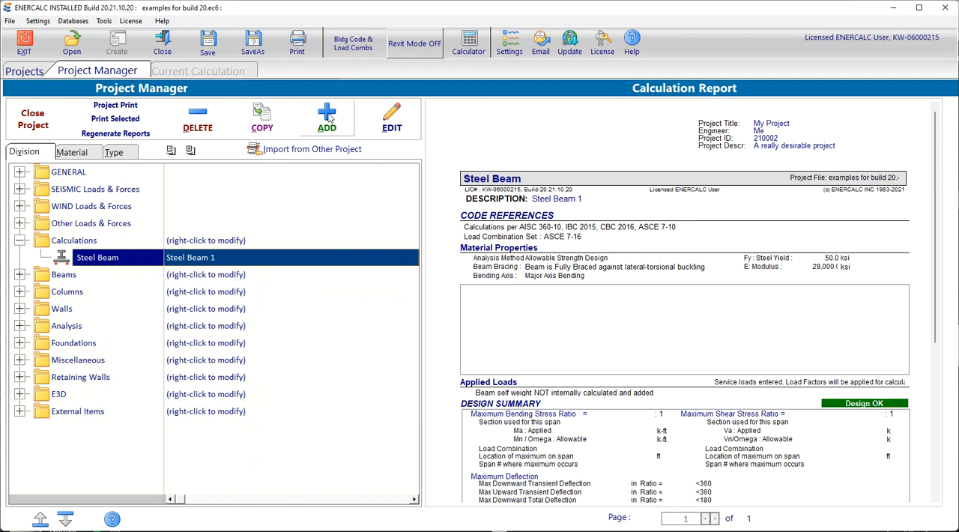
pyautogui.click(326, 118)
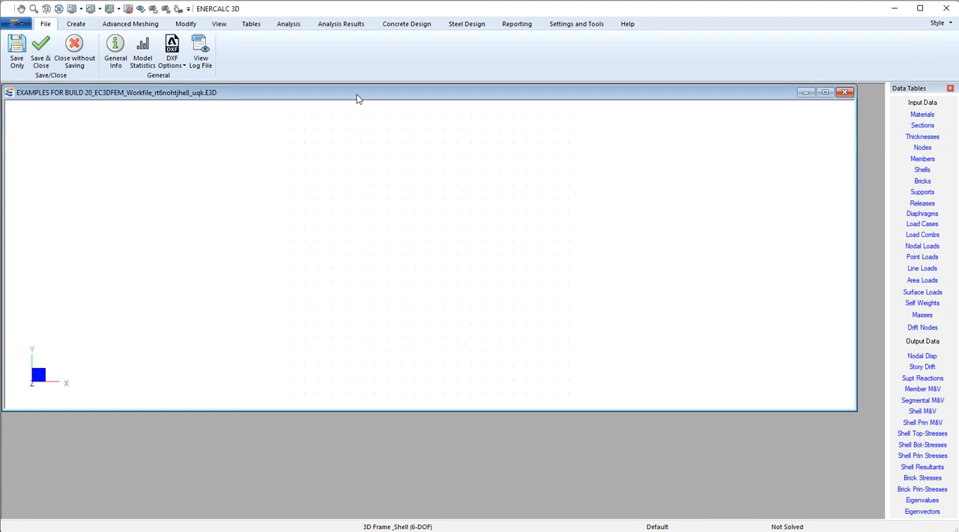
pyautogui.moveTo(352, 98)
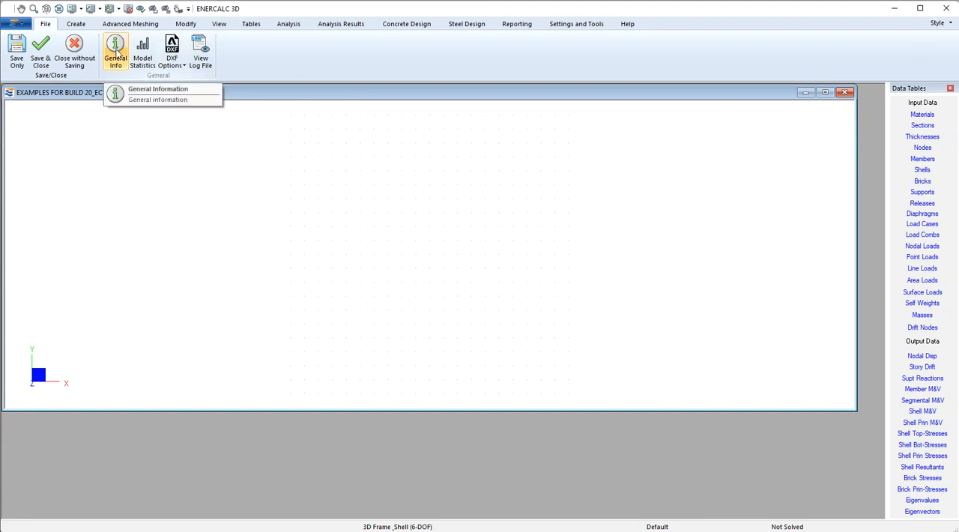
# Step: Bring up the General Information form from the File ribbon
pyautogui.click(158, 88)
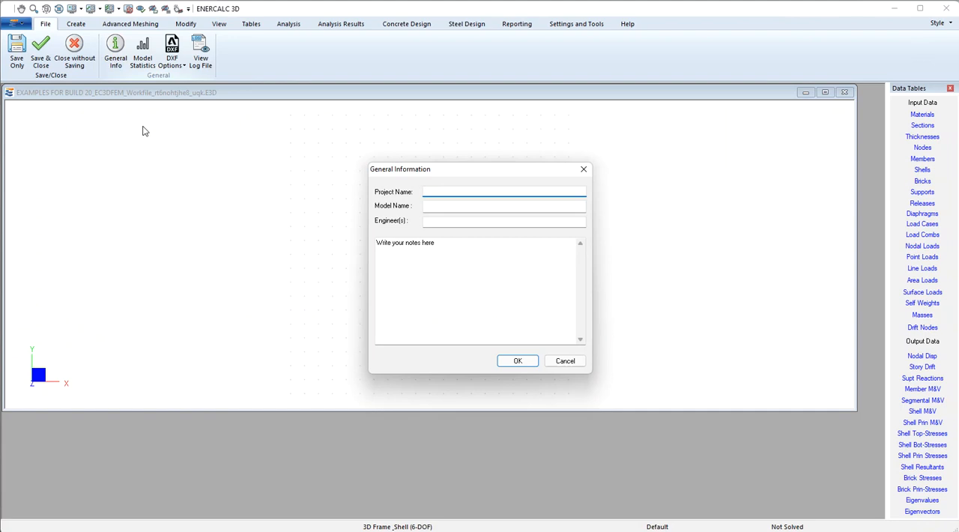
# Step: Enter 'My Model' as the Model Name and confirm the General Information form
pyautogui.click(502, 192)
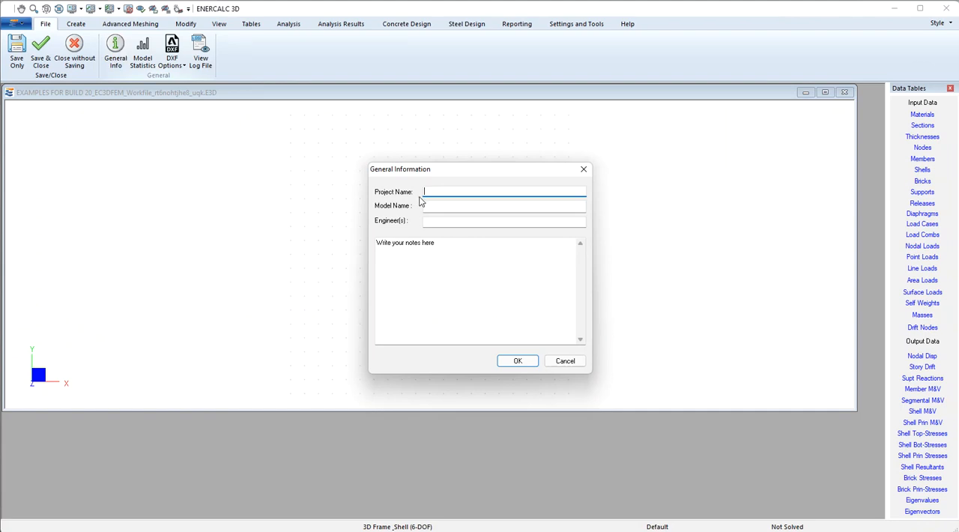
pyautogui.click(504, 206)
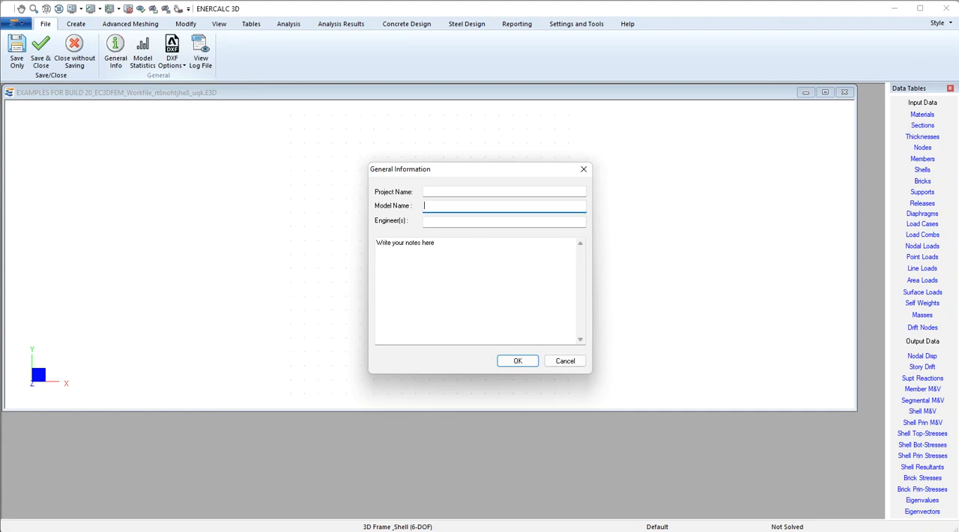
pyautogui.write('My Model')
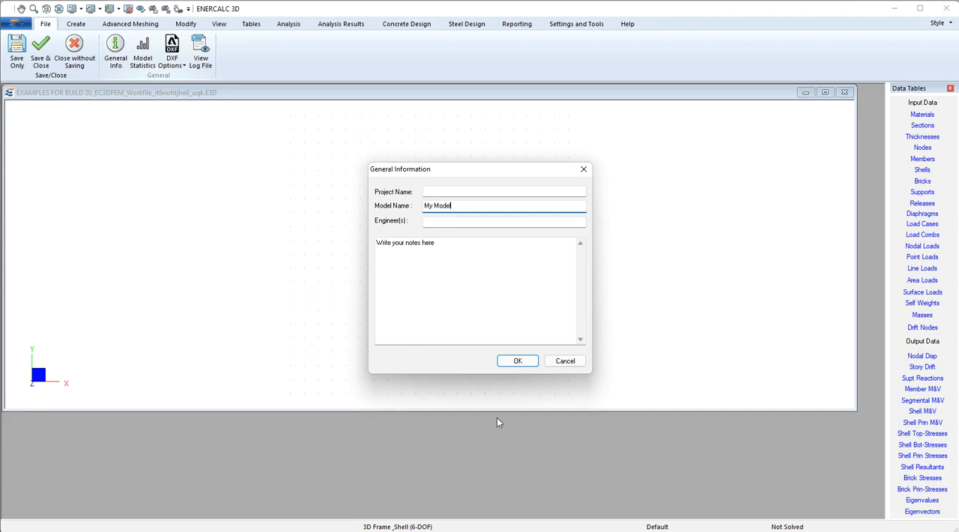
pyautogui.click(517, 360)
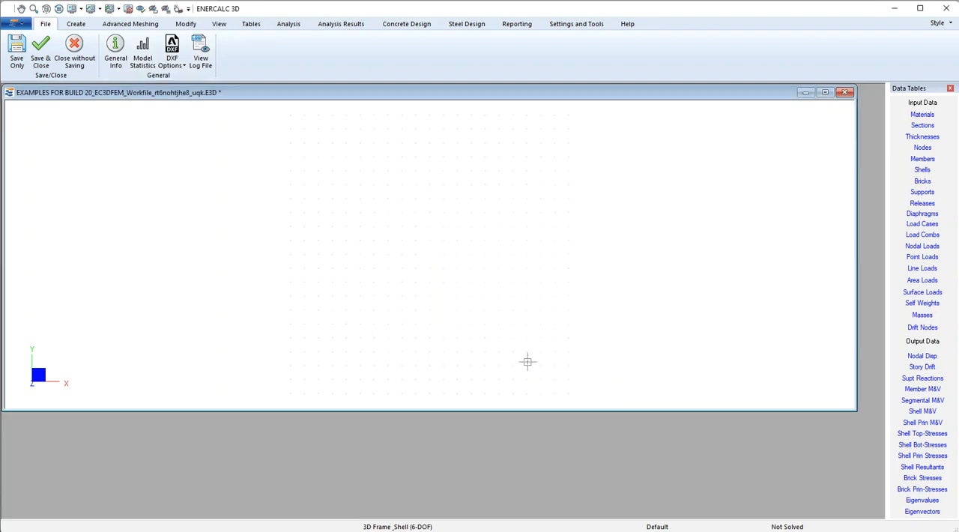
pyautogui.moveTo(510, 348)
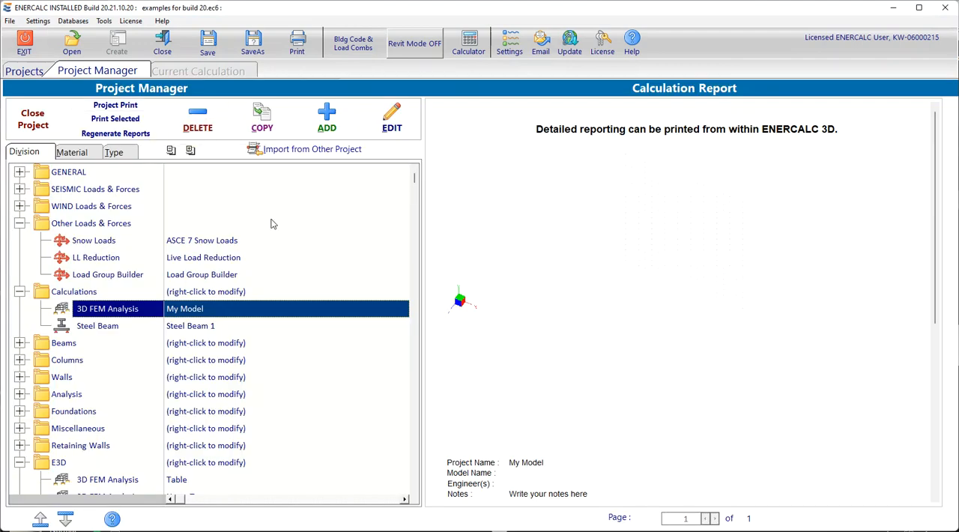
pyautogui.moveTo(321, 284)
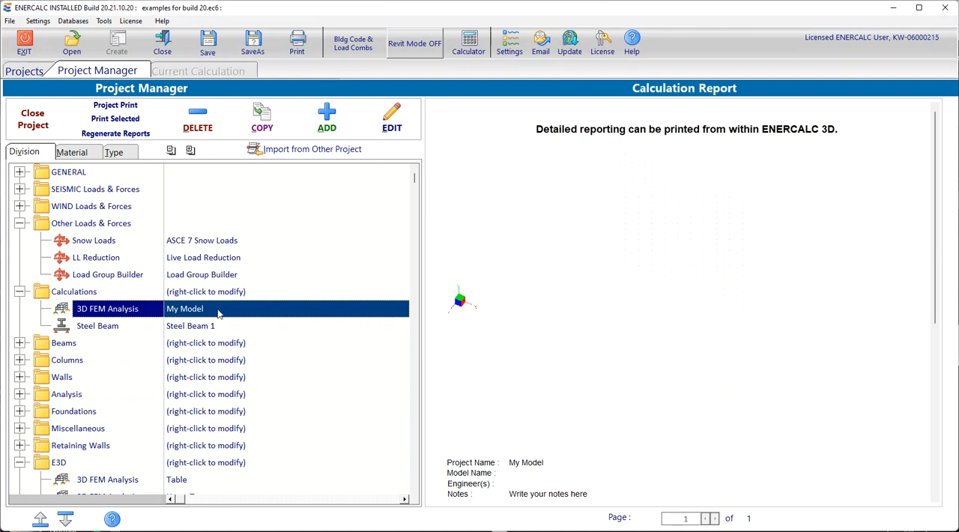
pyautogui.moveTo(212, 311)
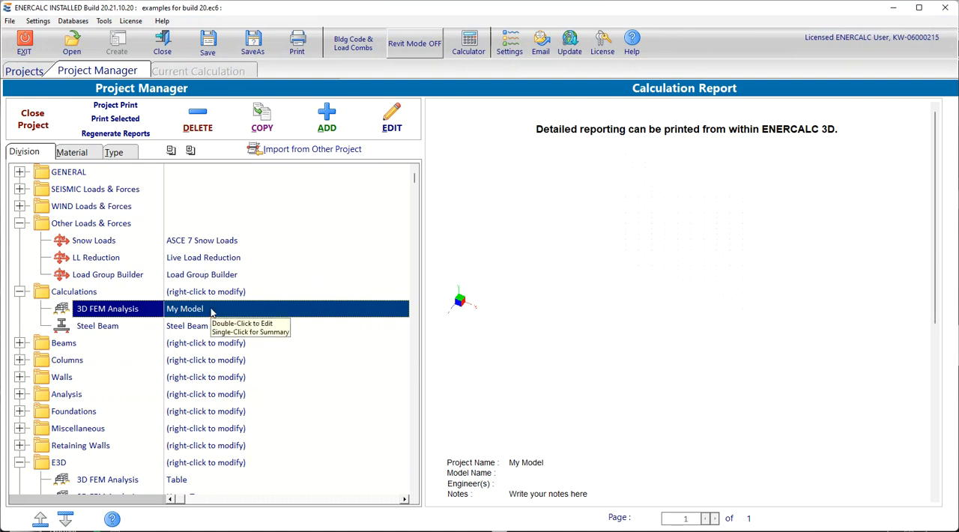